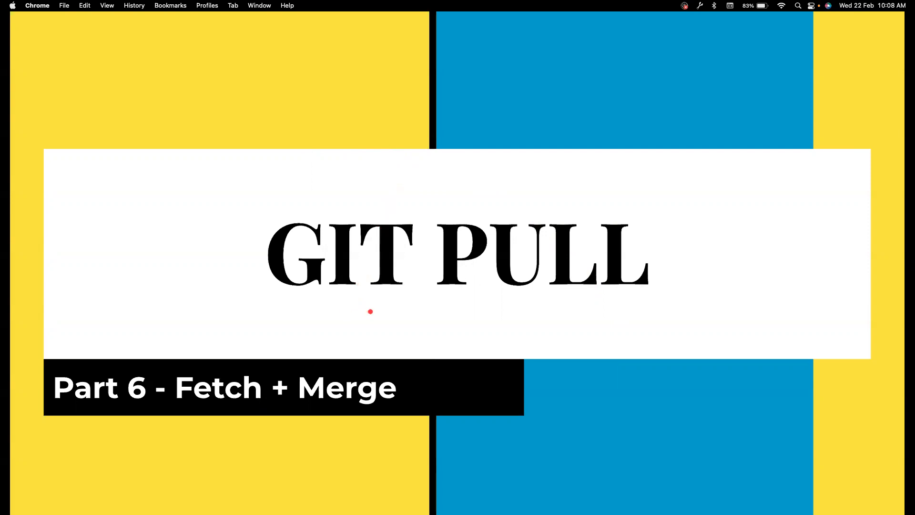
pyautogui.moveTo(641, 308)
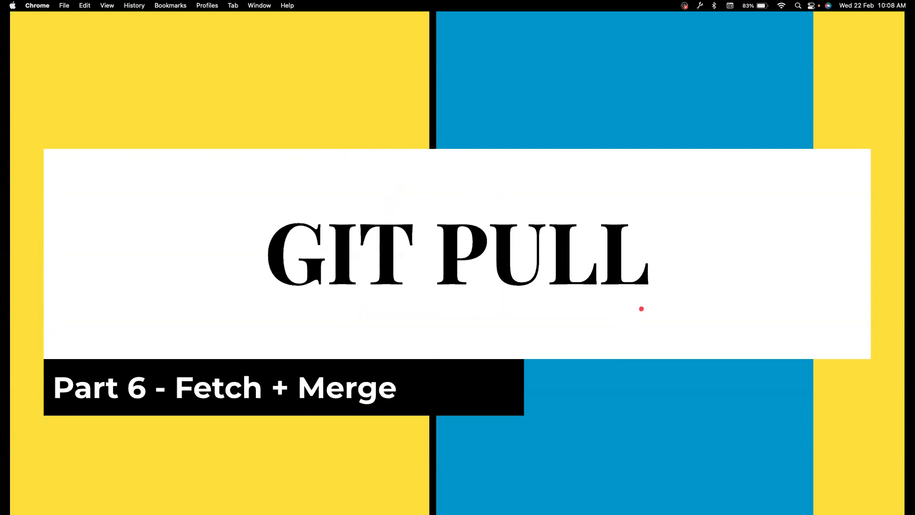
pyautogui.moveTo(474, 233)
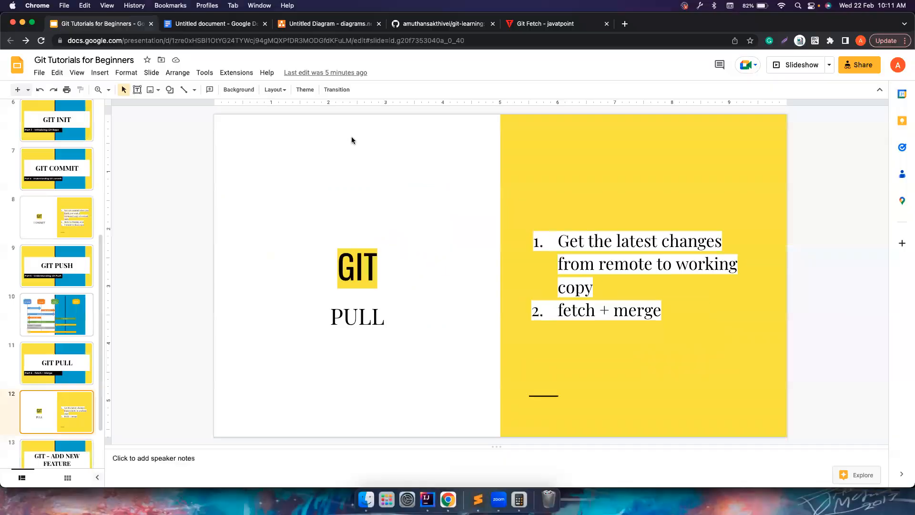
# Edit README.md on GitHub, adding 'test' as a new last line
pyautogui.click(441, 23)
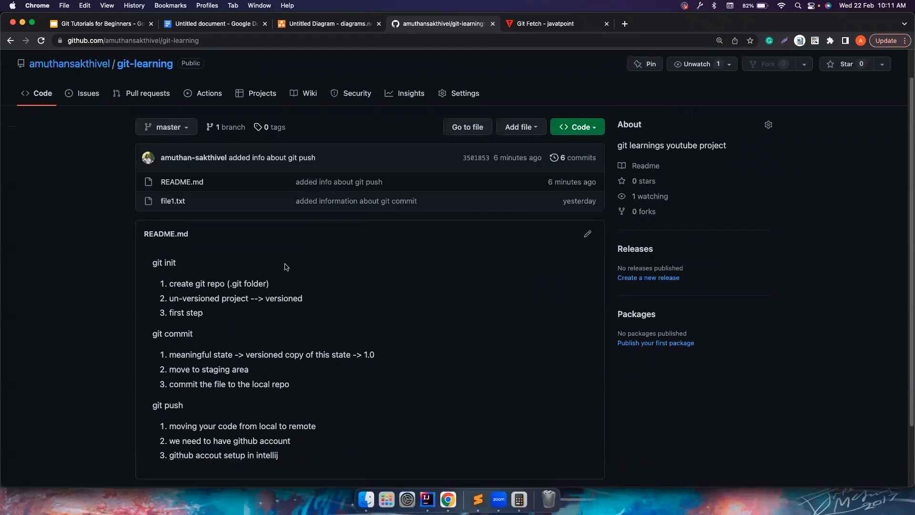
pyautogui.scroll(-3)
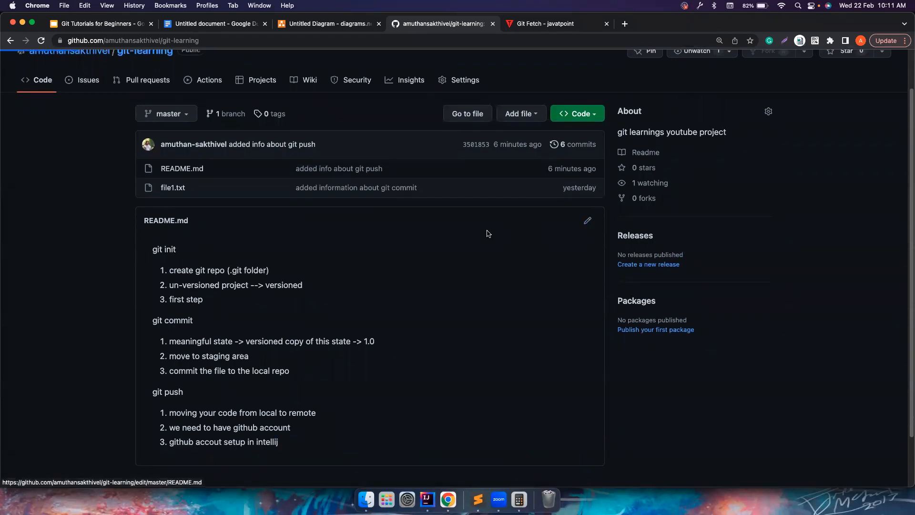
pyautogui.click(587, 220)
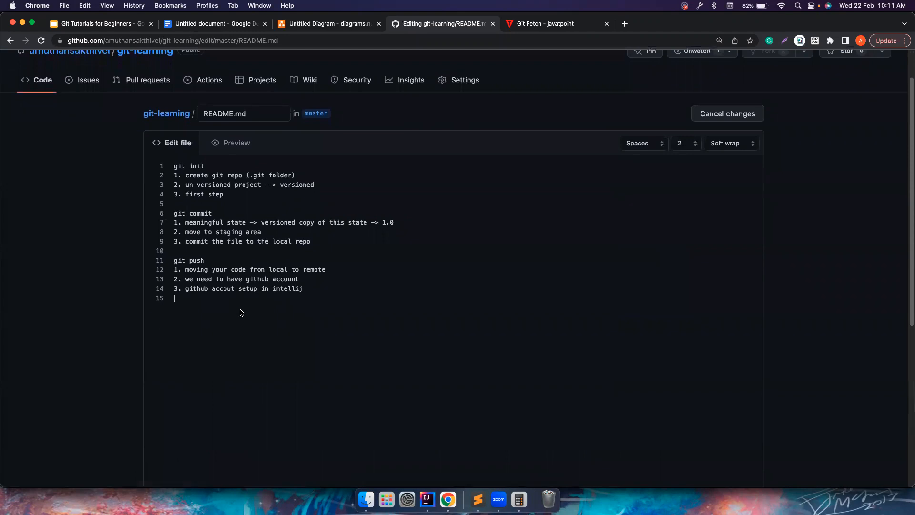
pyautogui.write('test')
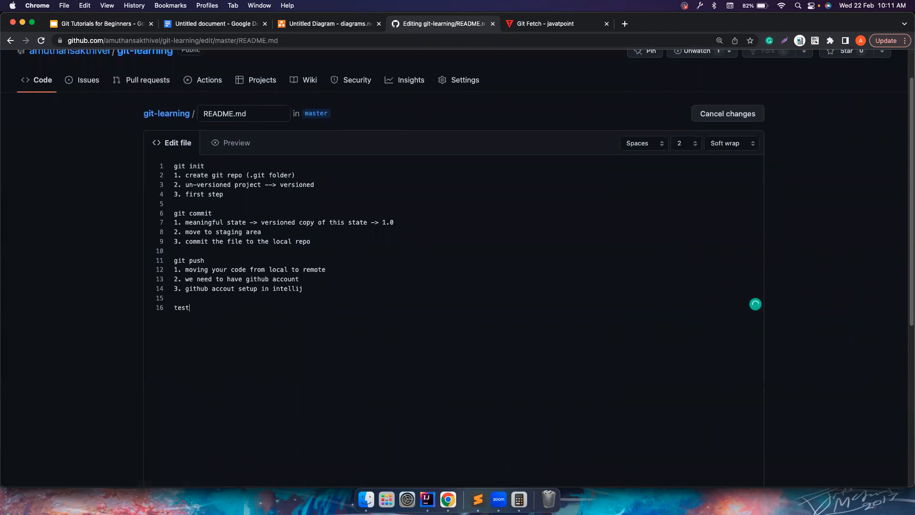
pyautogui.scroll(-3)
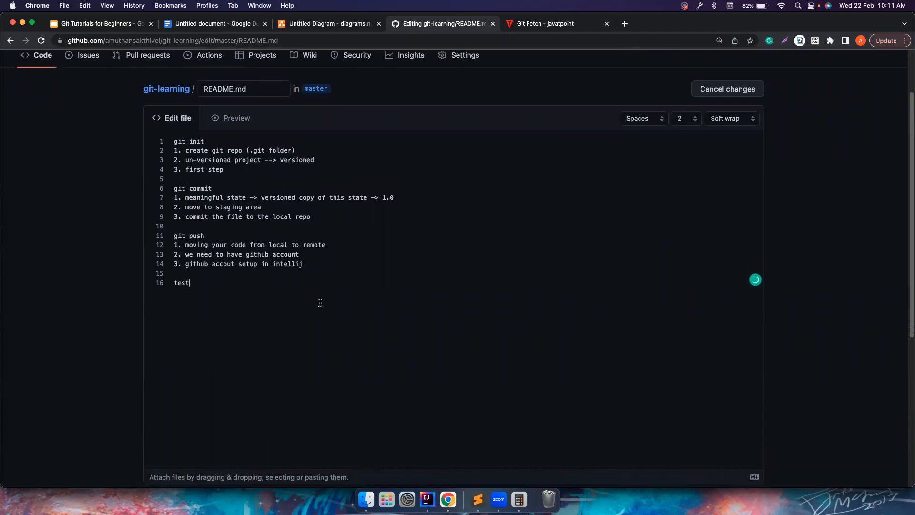
pyautogui.scroll(-3)
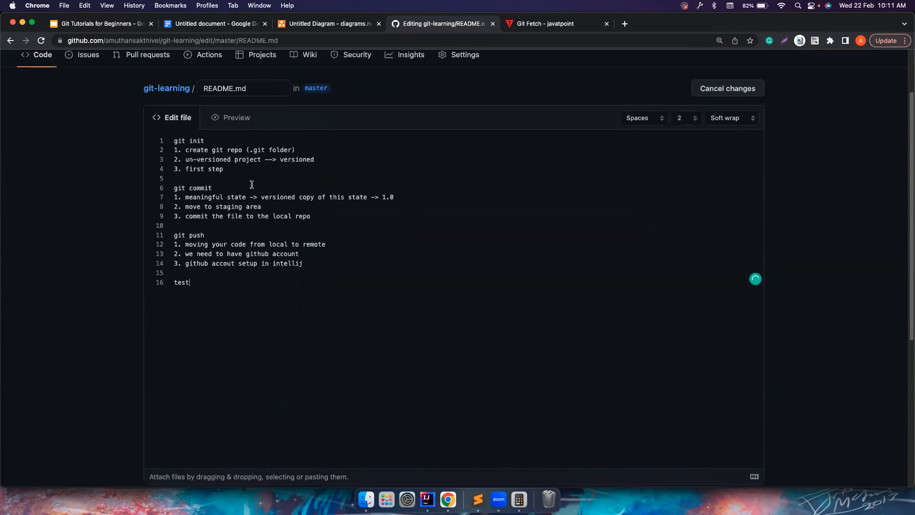
pyautogui.scroll(-3)
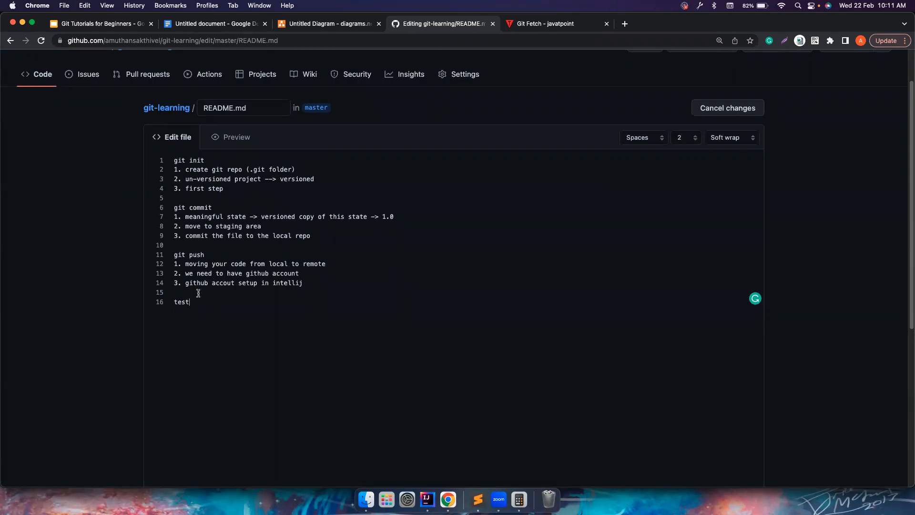
# Commit the 'test' line straight to master and check it in the published README
pyautogui.scroll(-3)
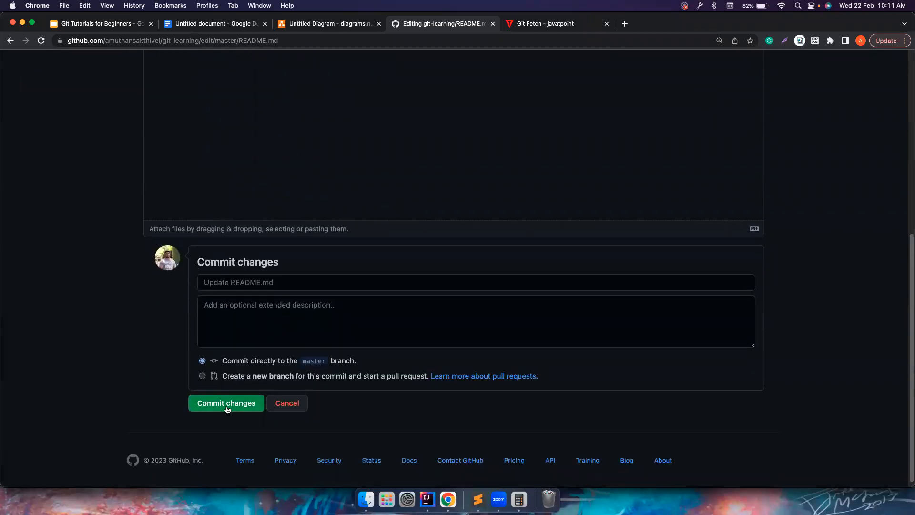
pyautogui.moveTo(272, 372)
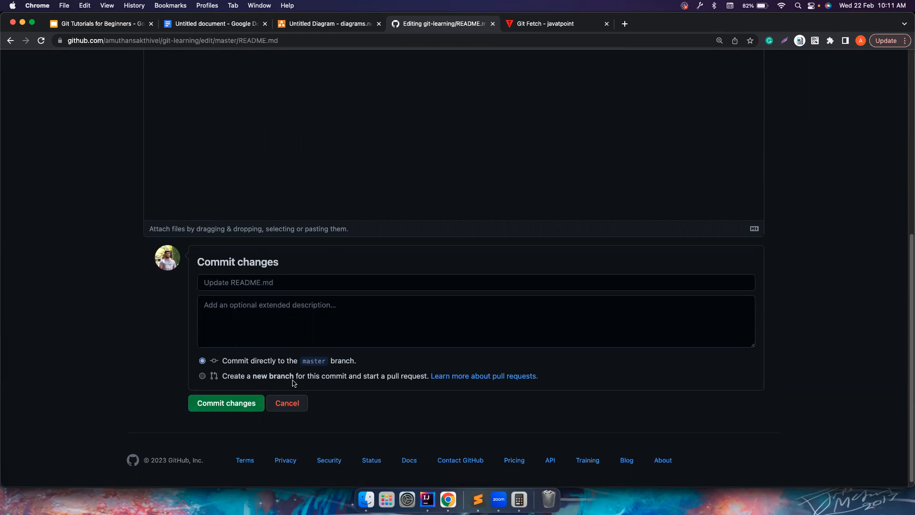
pyautogui.moveTo(304, 368)
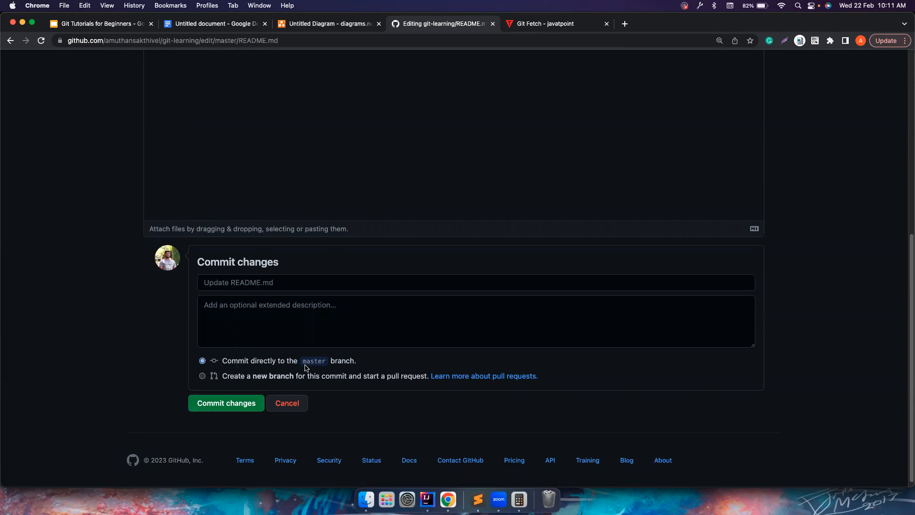
pyautogui.click(226, 402)
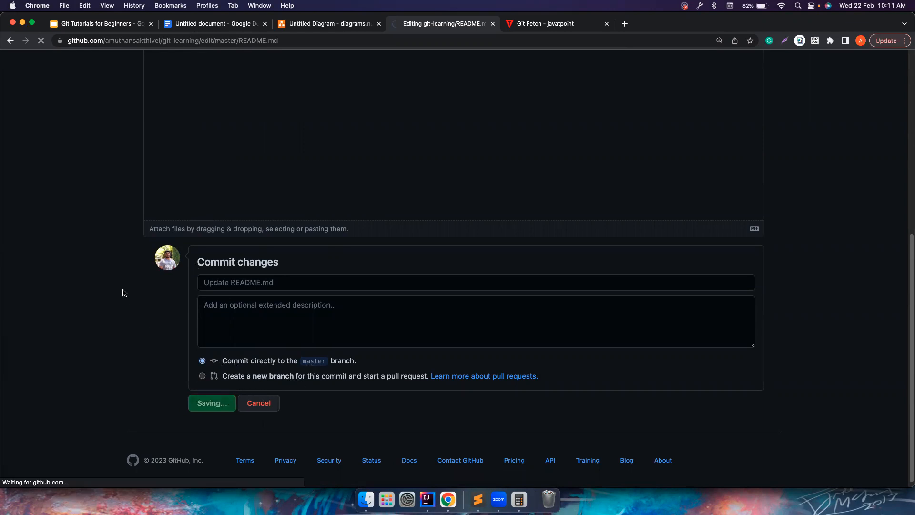
pyautogui.click(211, 403)
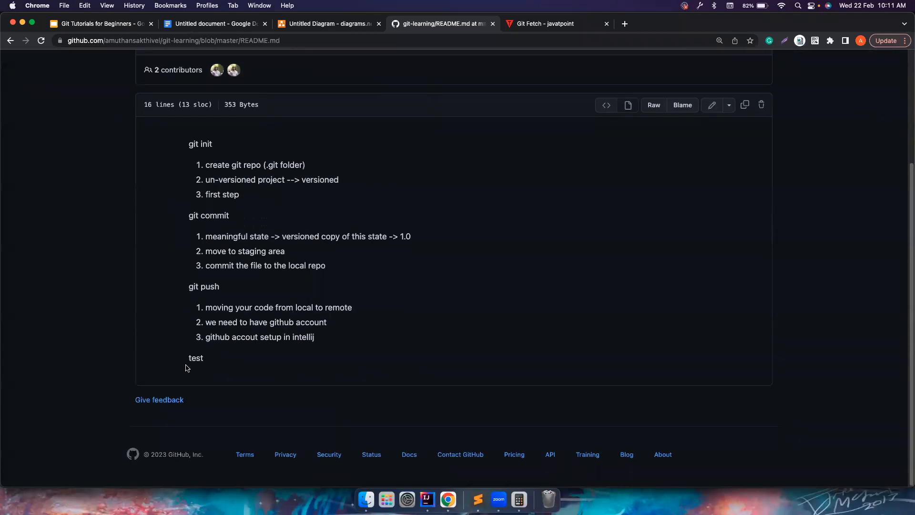
pyautogui.doubleClick(195, 358)
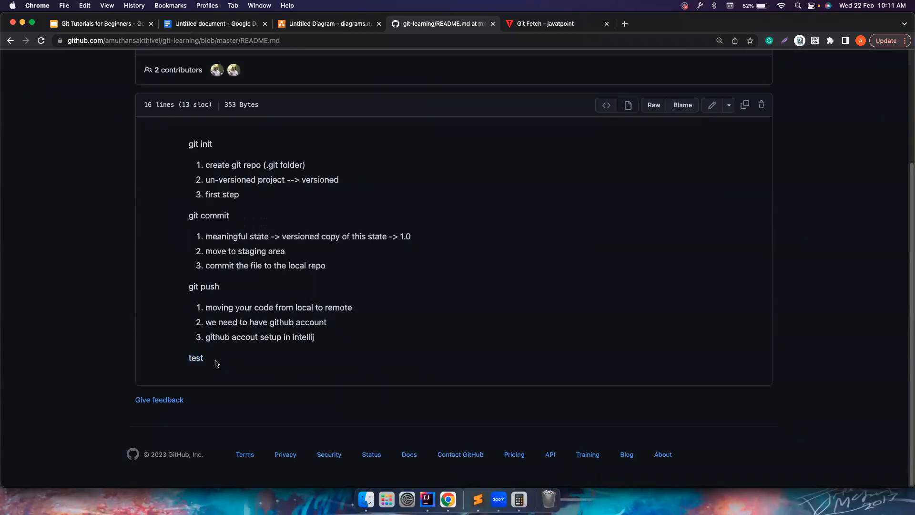
pyautogui.doubleClick(196, 357)
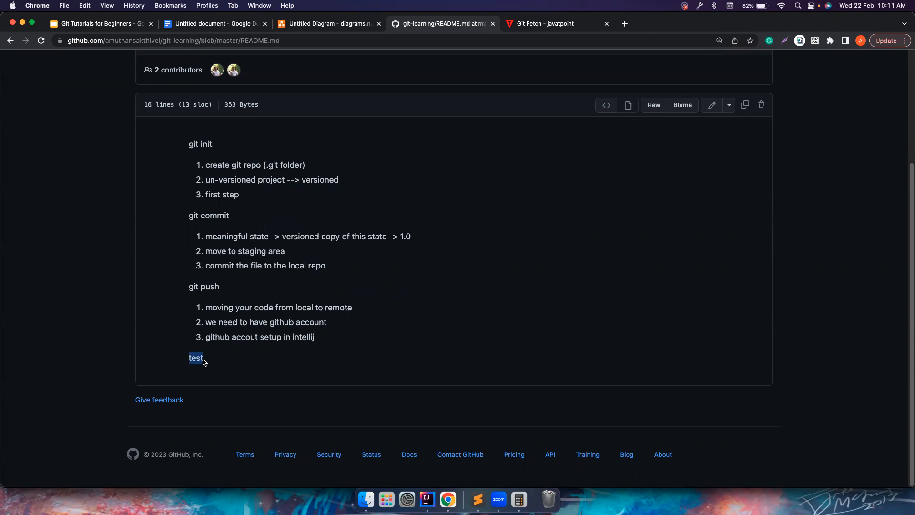
pyautogui.moveTo(246, 367)
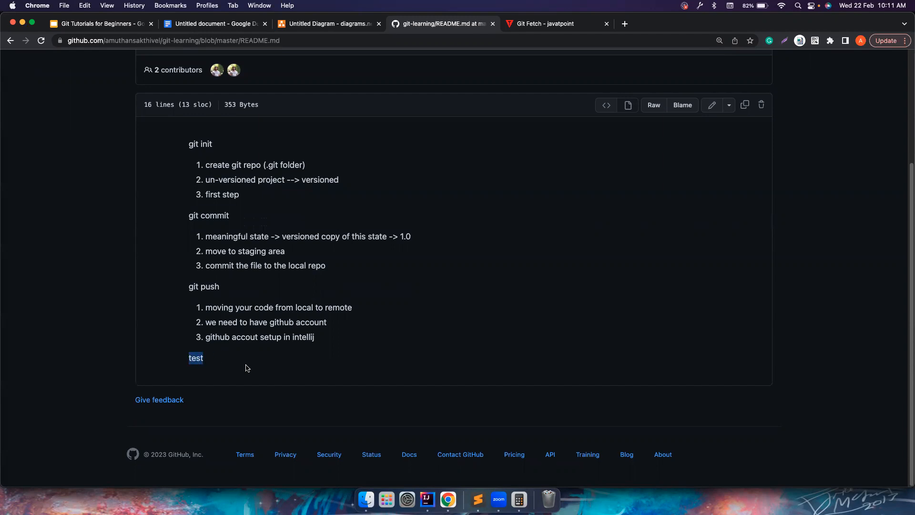
pyautogui.moveTo(277, 163)
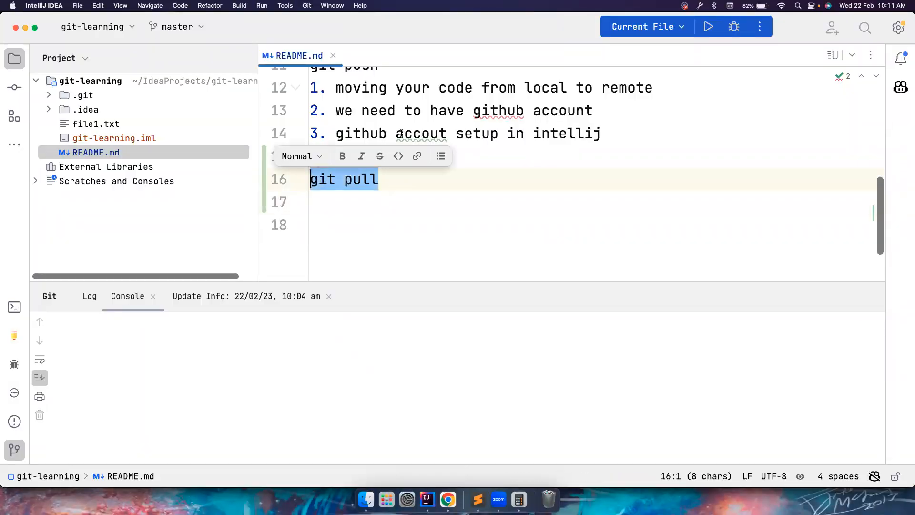
# Roll back README.md's local 'git pull' line via Git > Rollback, checking the remote copy
pyautogui.rightClick(94, 153)
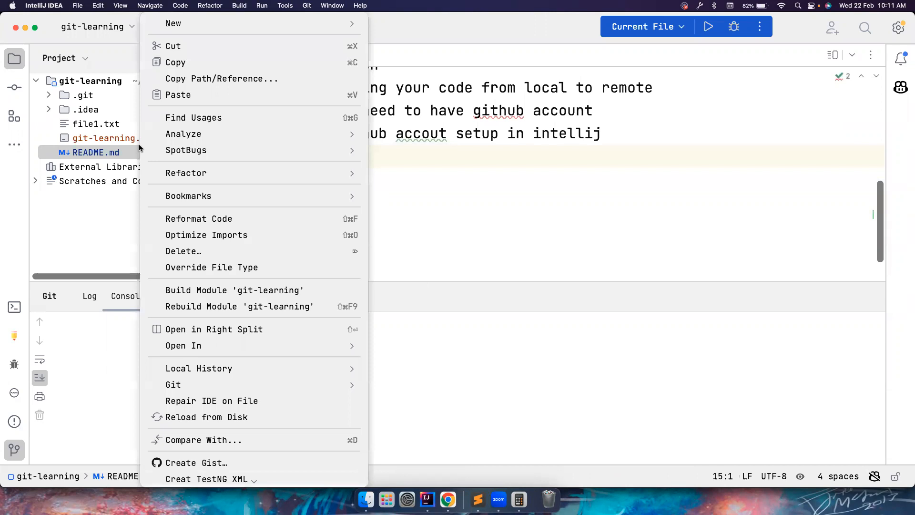
pyautogui.moveTo(172, 24)
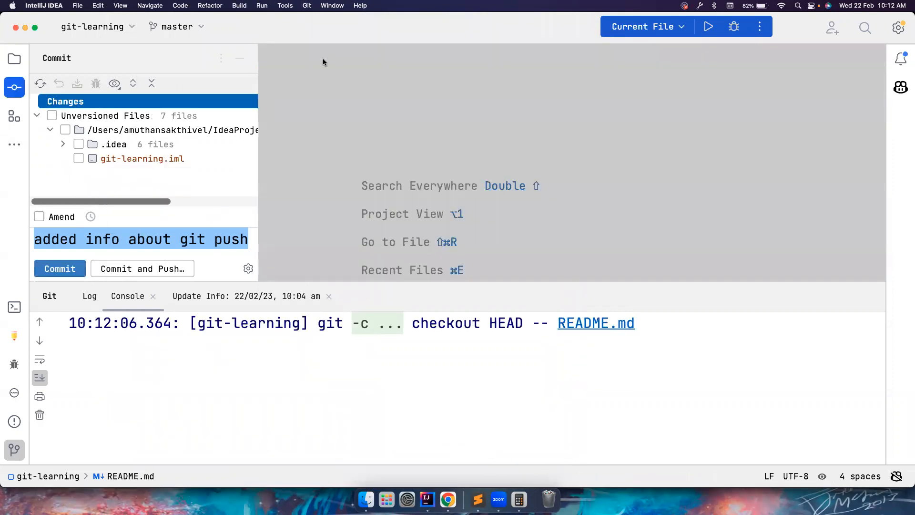
pyautogui.click(14, 58)
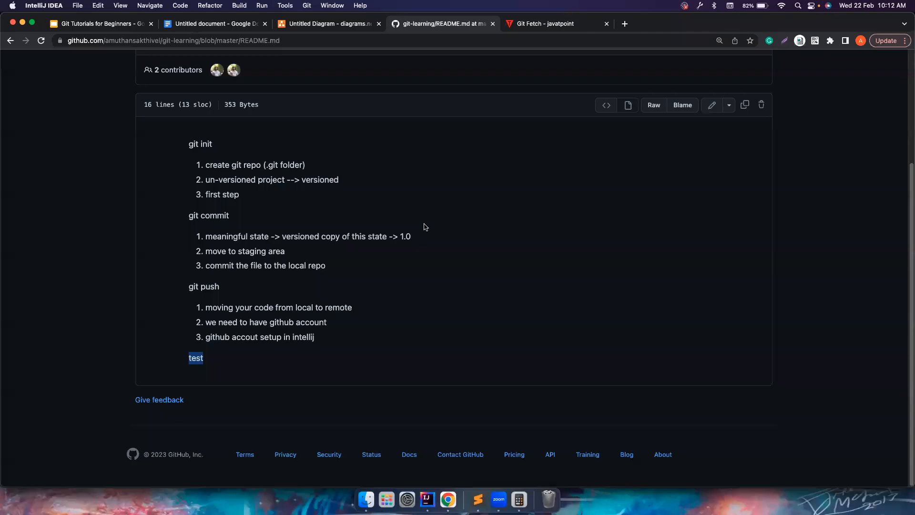
pyautogui.click(205, 361)
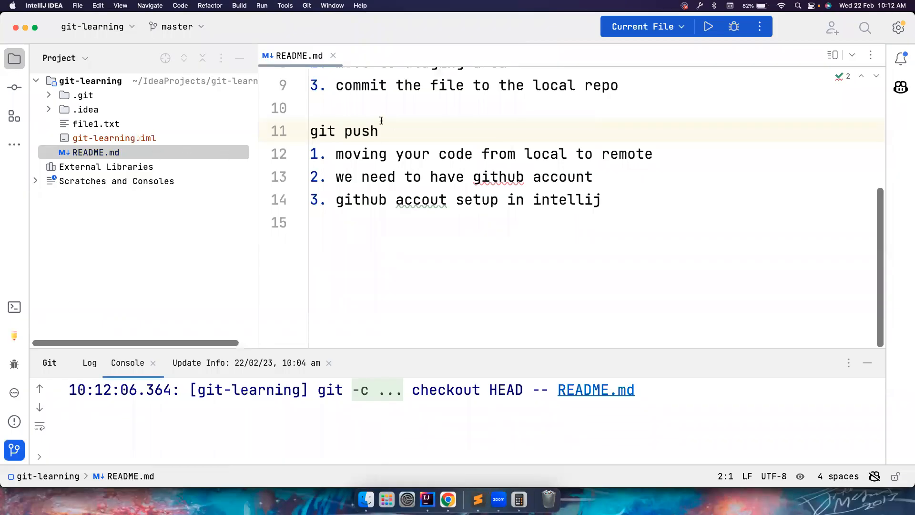
# Fetch origin from the Git menu, updating origin/master to de2fcd2
pyautogui.click(306, 5)
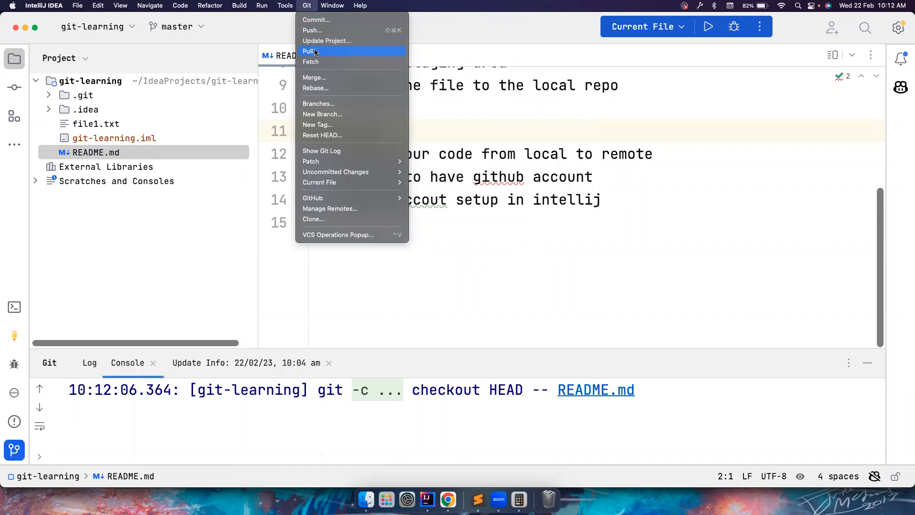
pyautogui.click(310, 61)
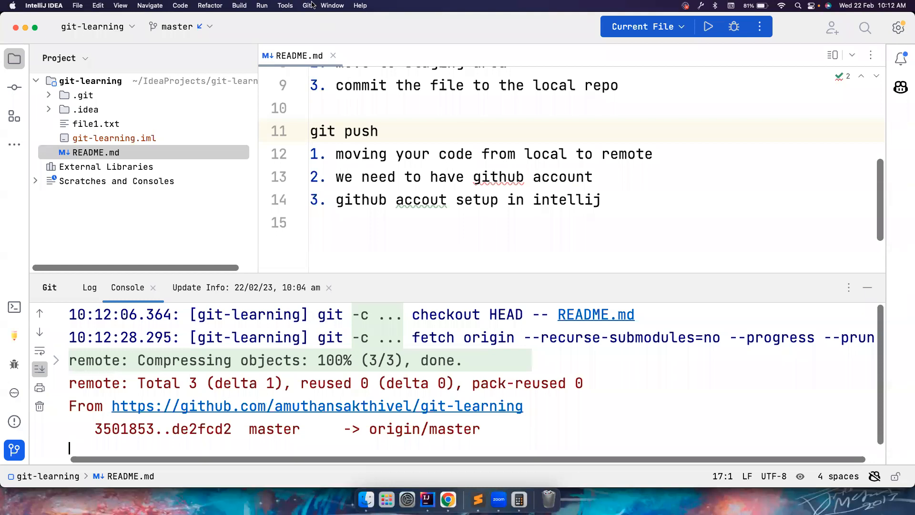
# Merge origin/master into local master and view the 'Update README.md' commit
pyautogui.click(307, 5)
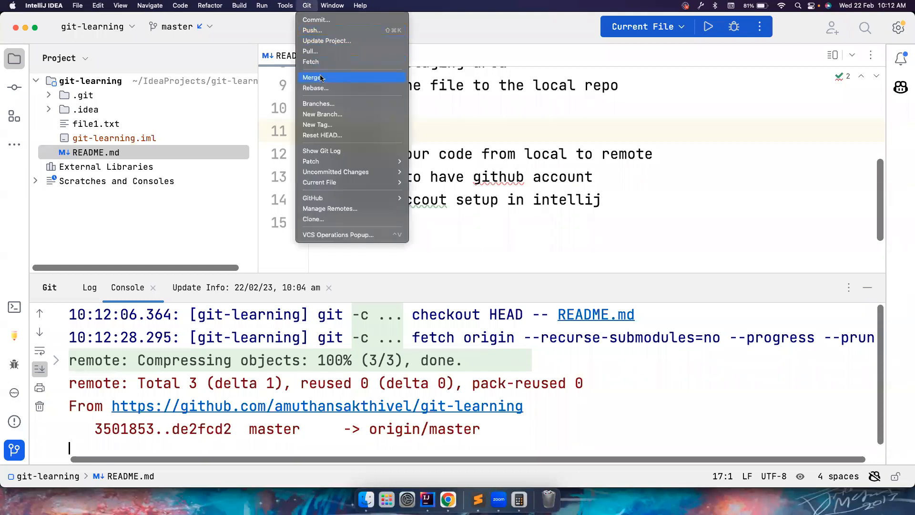
pyautogui.click(313, 77)
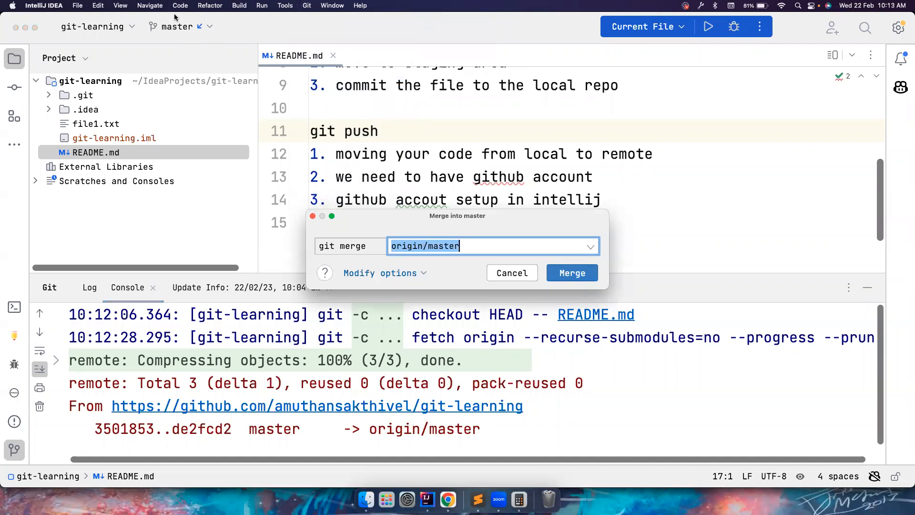
pyautogui.moveTo(366, 229)
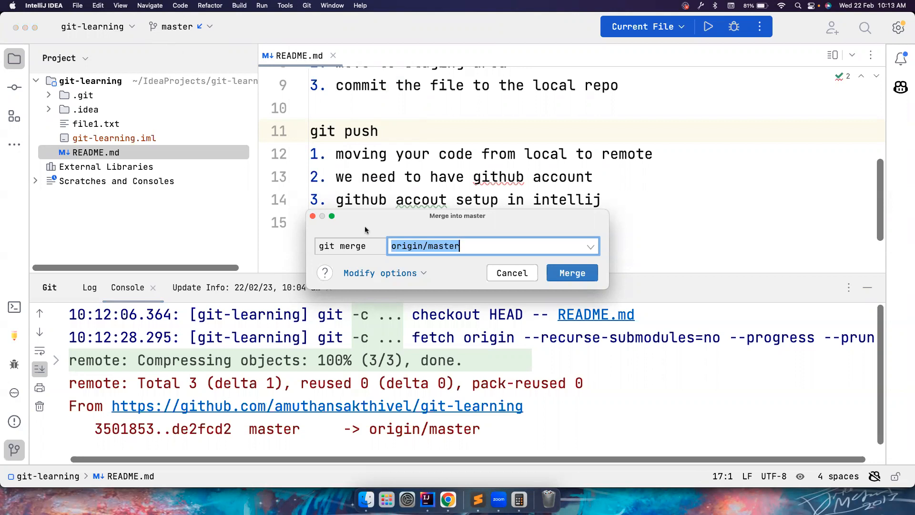
pyautogui.moveTo(415, 255)
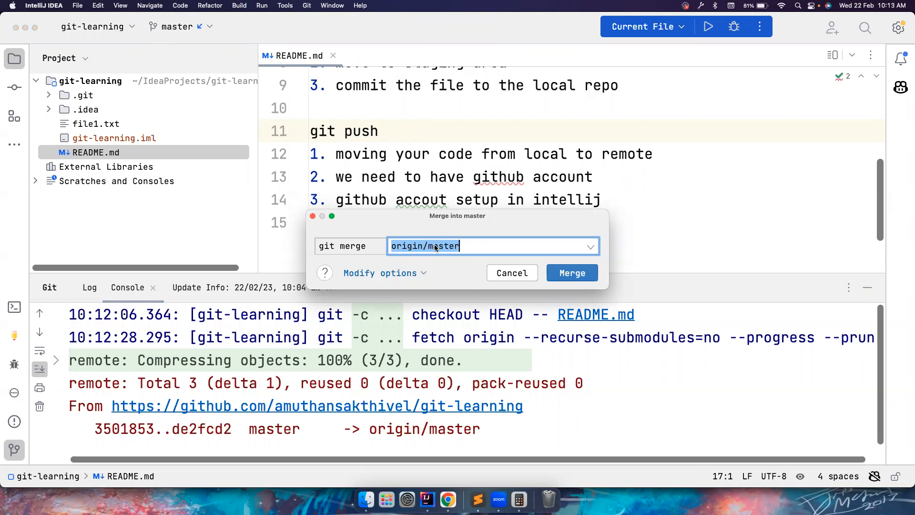
pyautogui.click(571, 273)
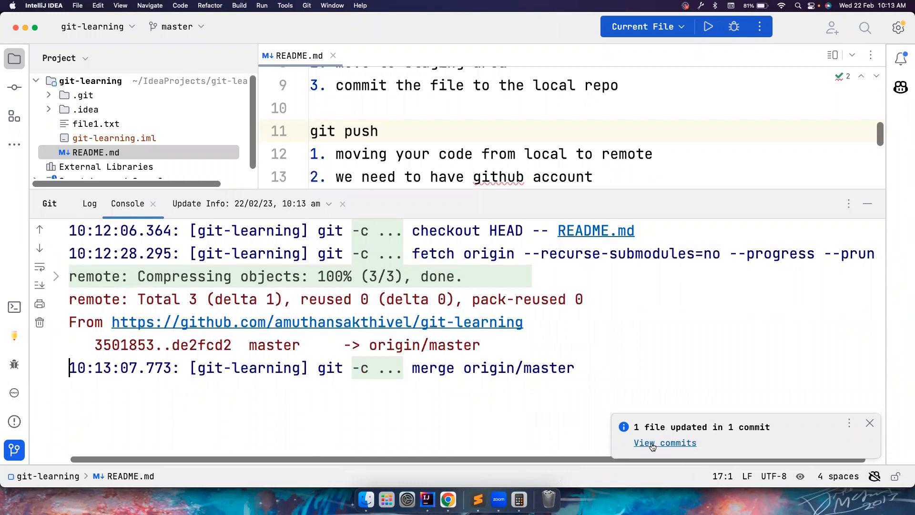
pyautogui.click(665, 442)
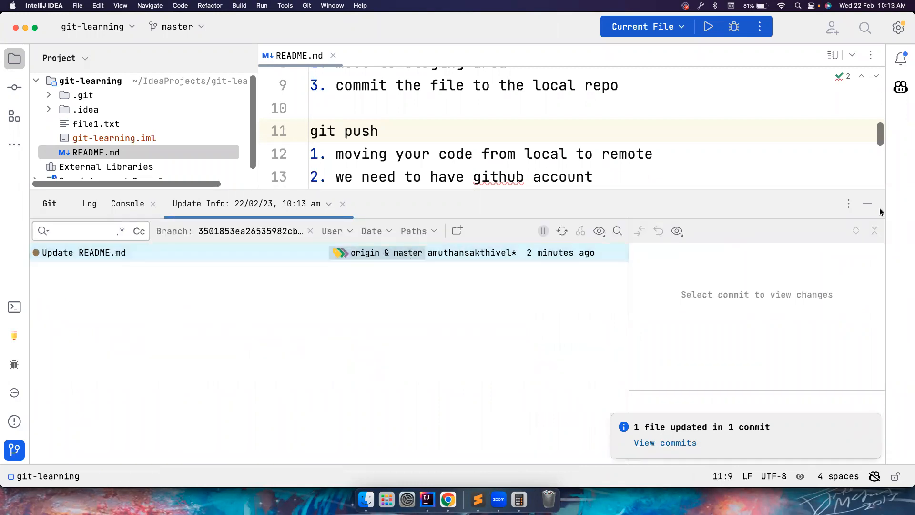
# Select line 16 'test' locally, then edit README.md on GitHub to append '123'
pyautogui.click(867, 204)
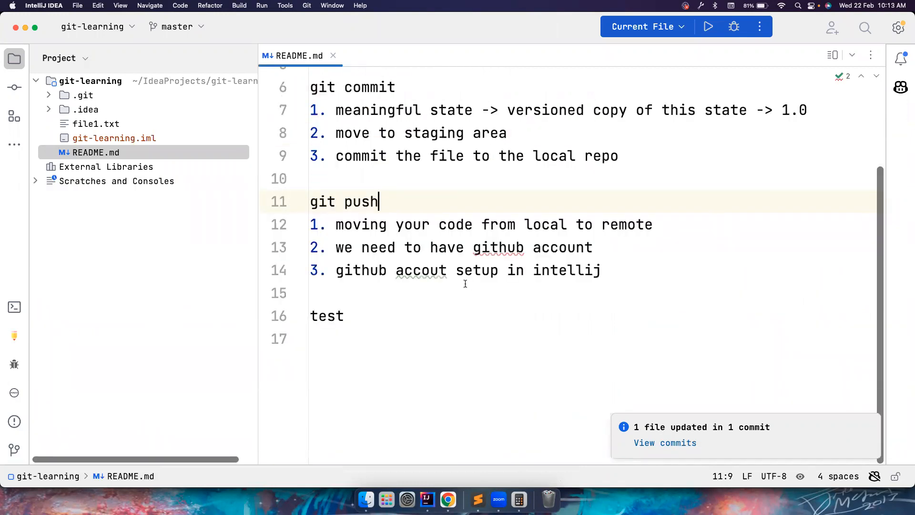
pyautogui.doubleClick(325, 316)
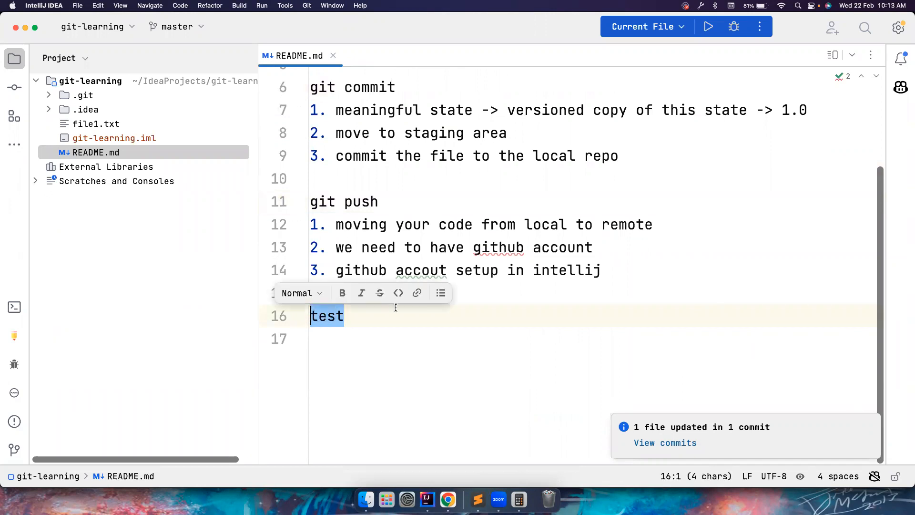
pyautogui.click(447, 499)
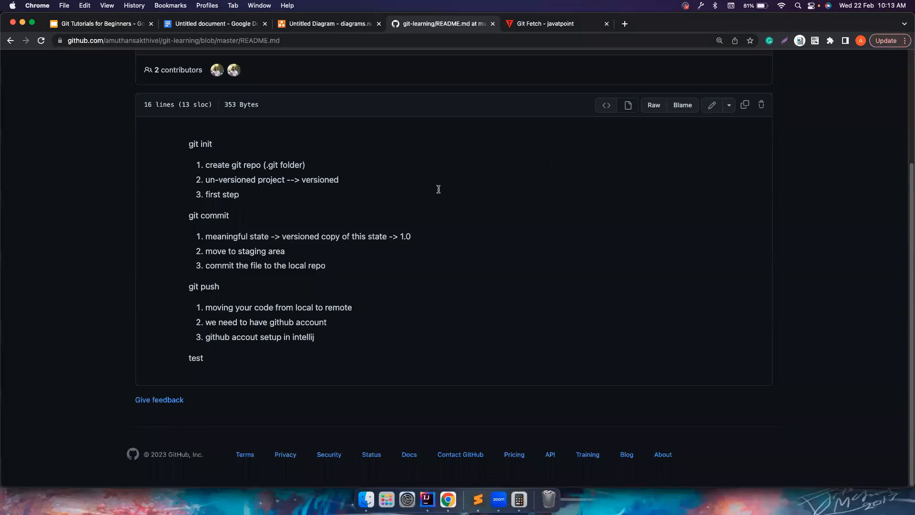
pyautogui.click(711, 104)
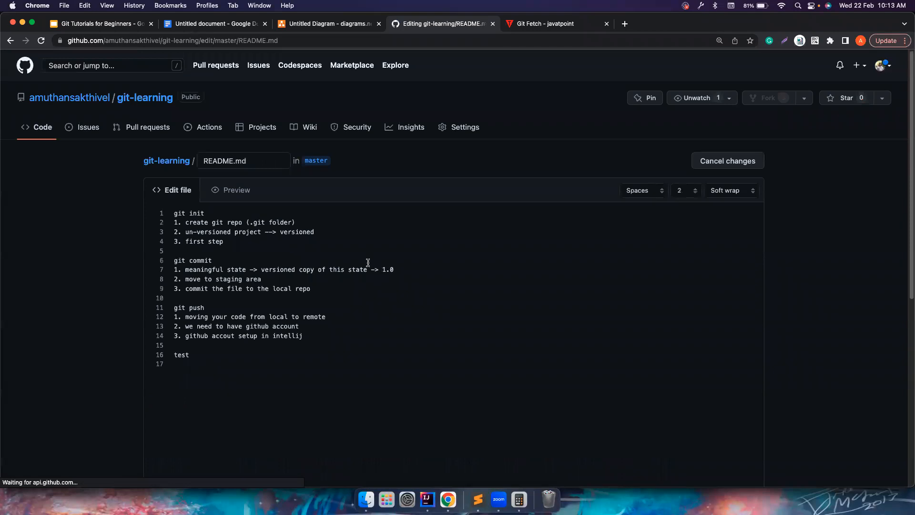
pyautogui.write('123')
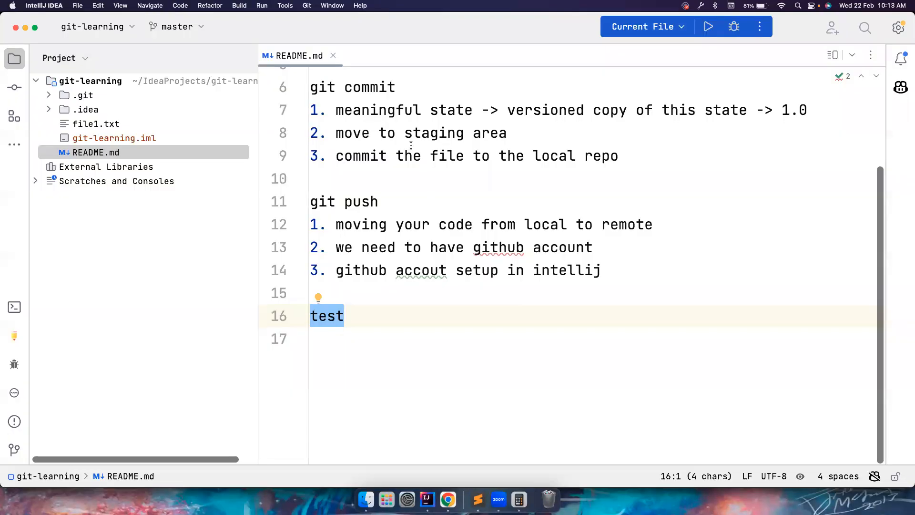
# Pull master from origin so README.md's last line reads 'test123'
pyautogui.click(306, 5)
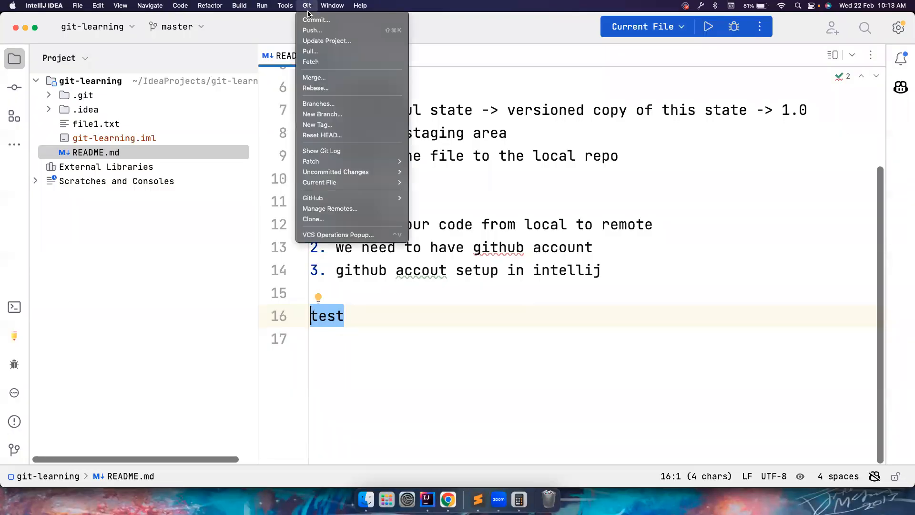
pyautogui.click(310, 51)
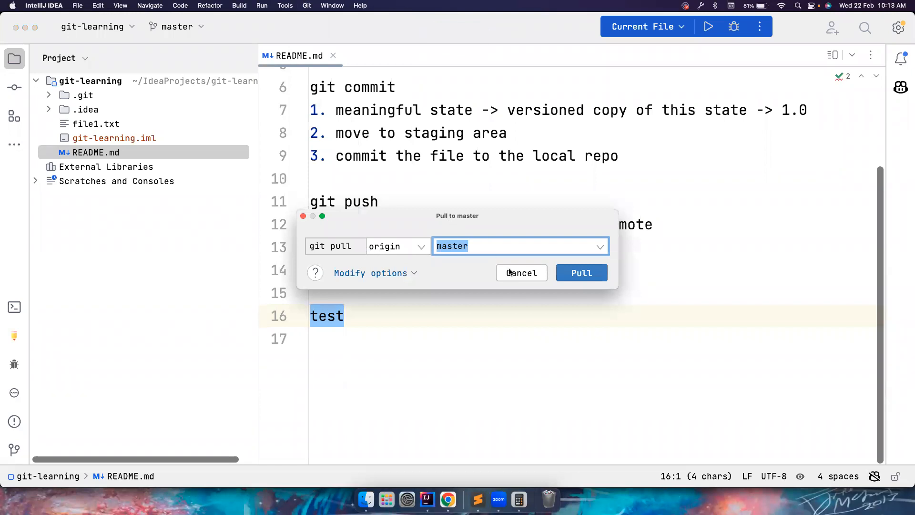
pyautogui.click(580, 273)
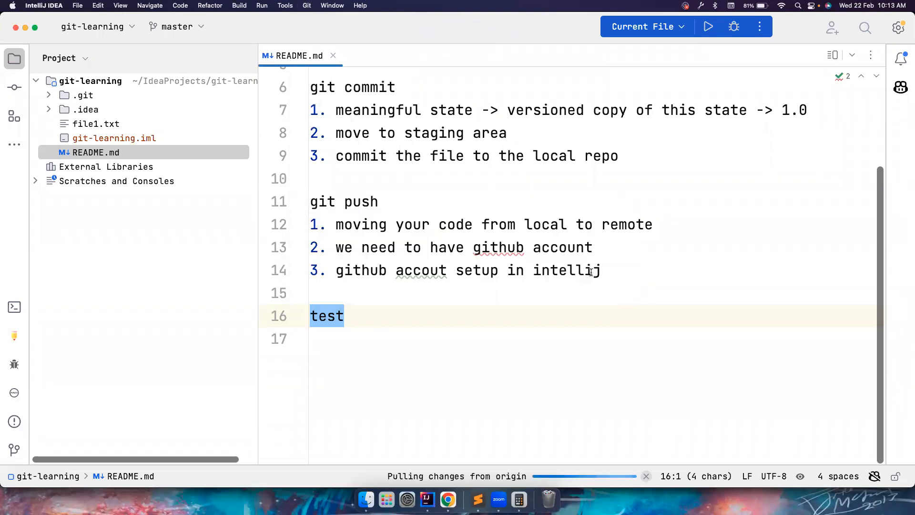
pyautogui.write('123')
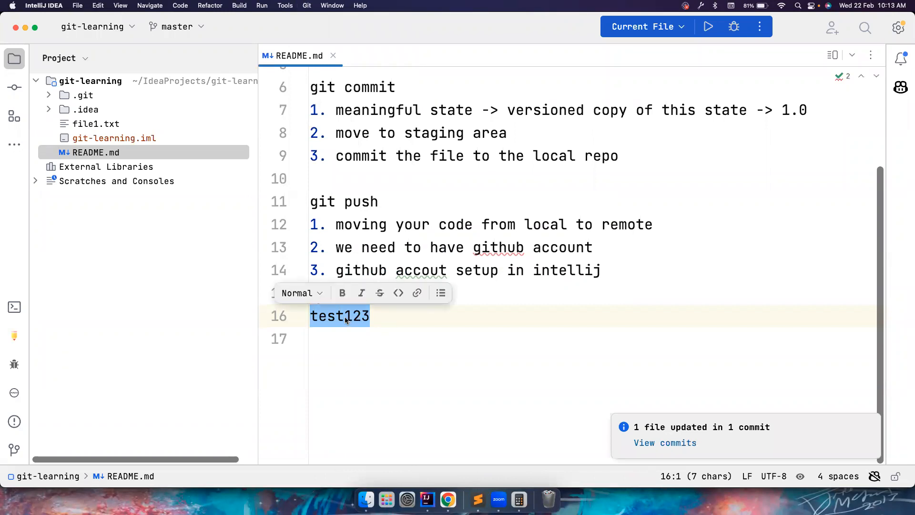
pyautogui.moveTo(395, 147)
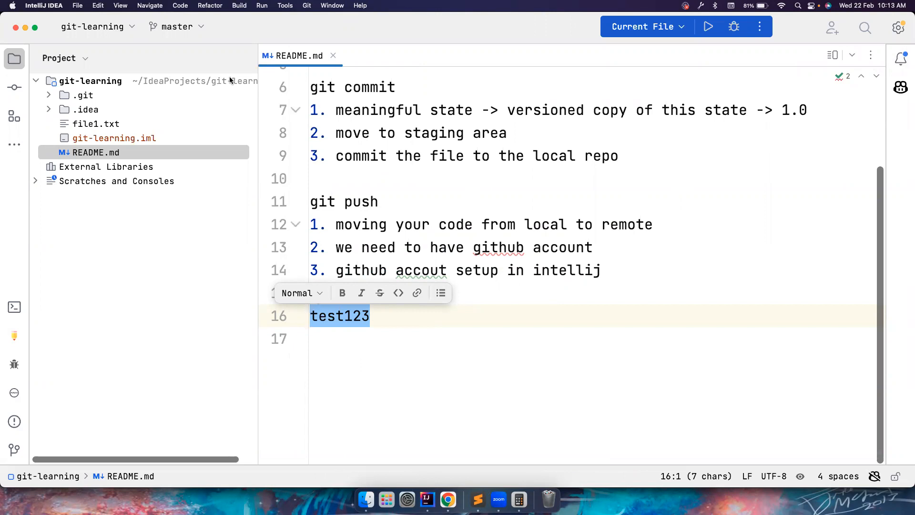
pyautogui.click(306, 5)
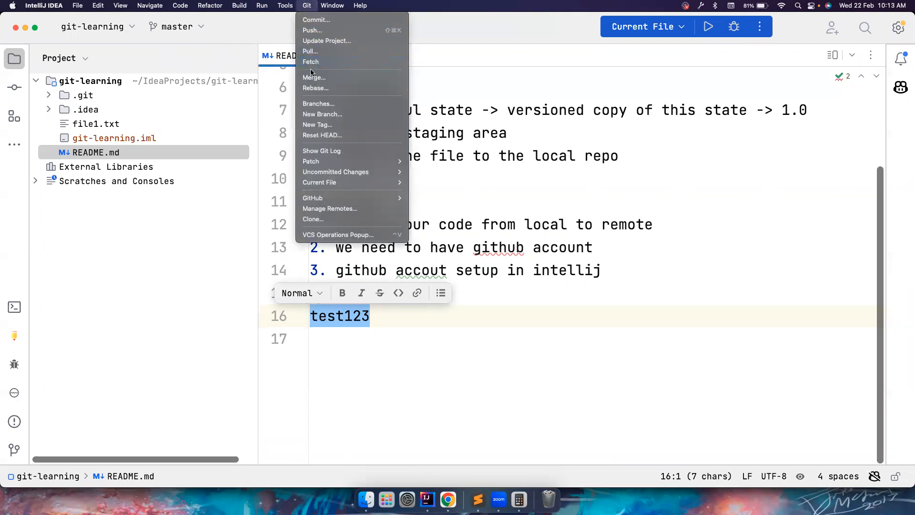
pyautogui.click(320, 150)
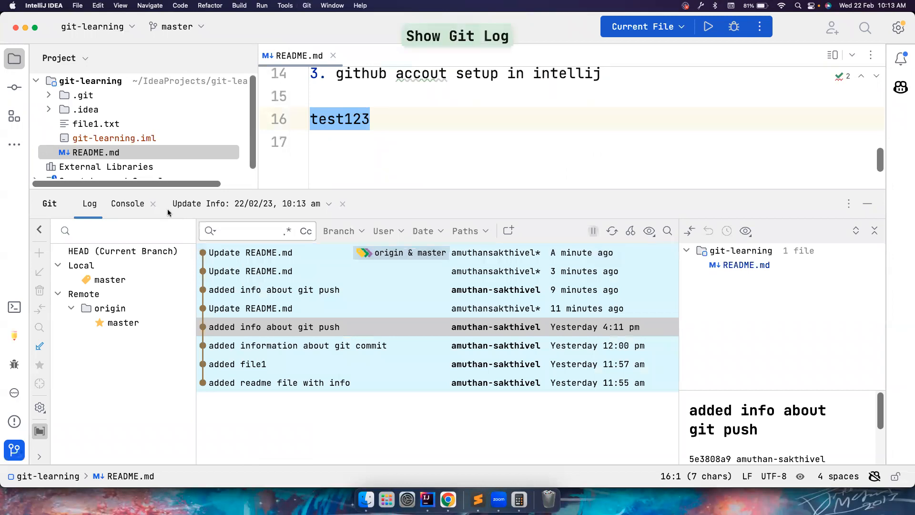
pyautogui.click(127, 204)
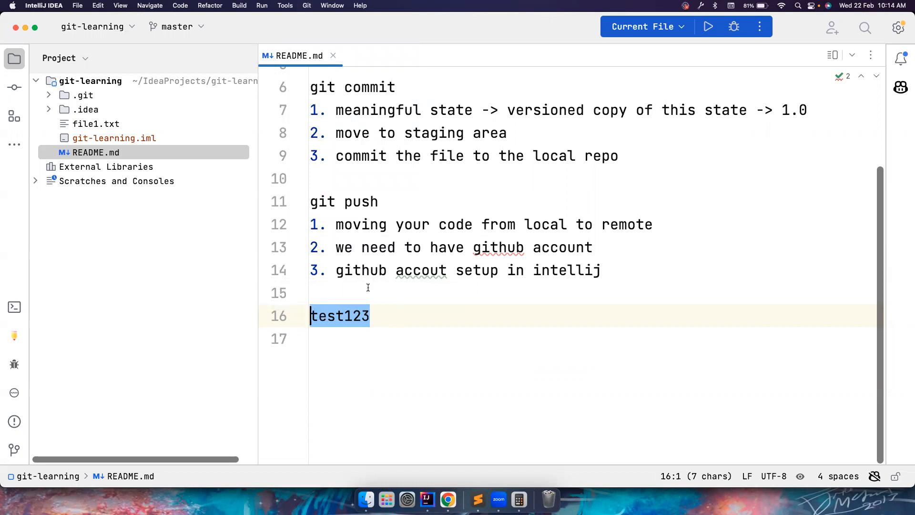
pyautogui.moveTo(444, 247)
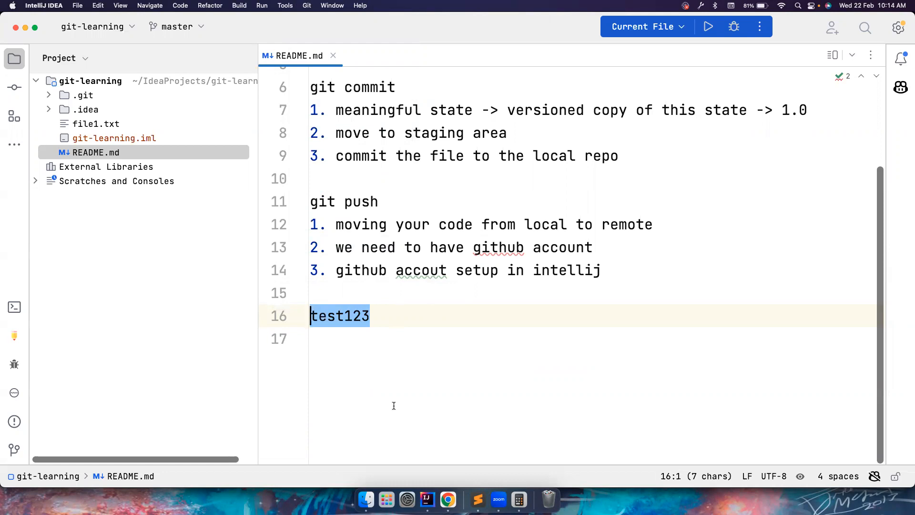
pyautogui.moveTo(391, 406)
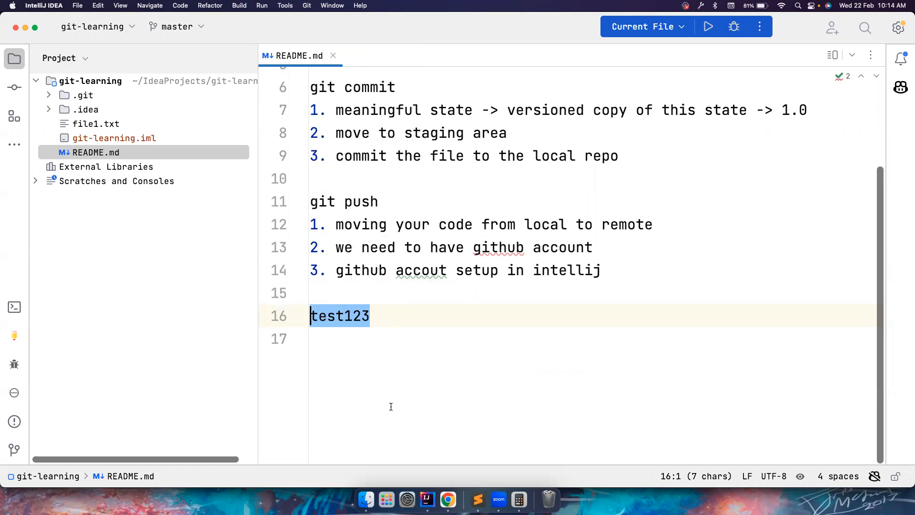
pyautogui.moveTo(397, 449)
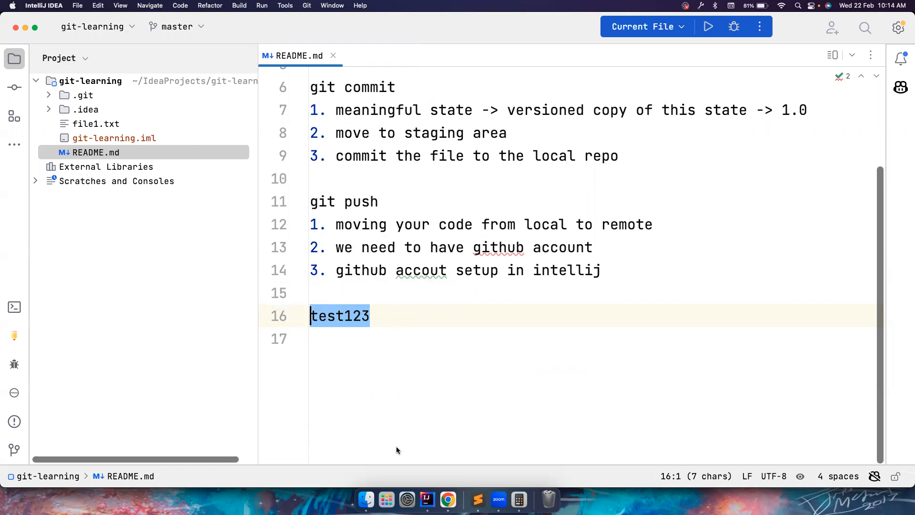